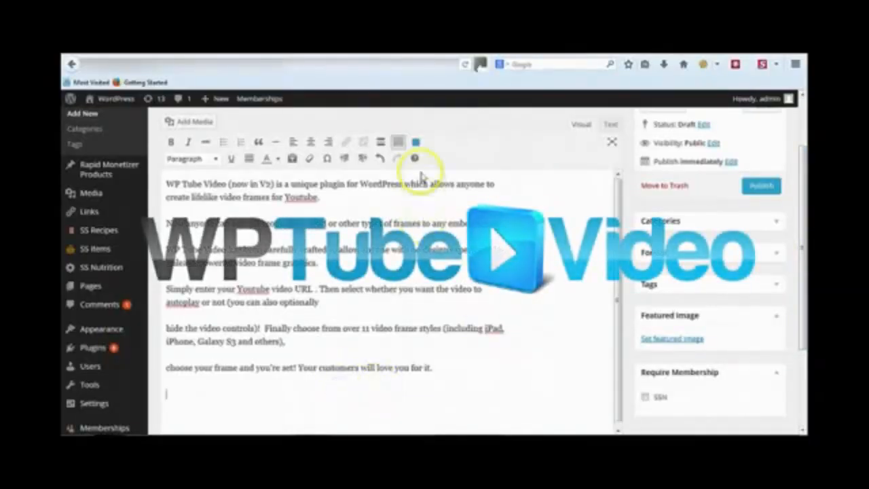
Step: Preview the WP Tube Video embed dialog, then return to the admin dashboard
left_click(414, 158)
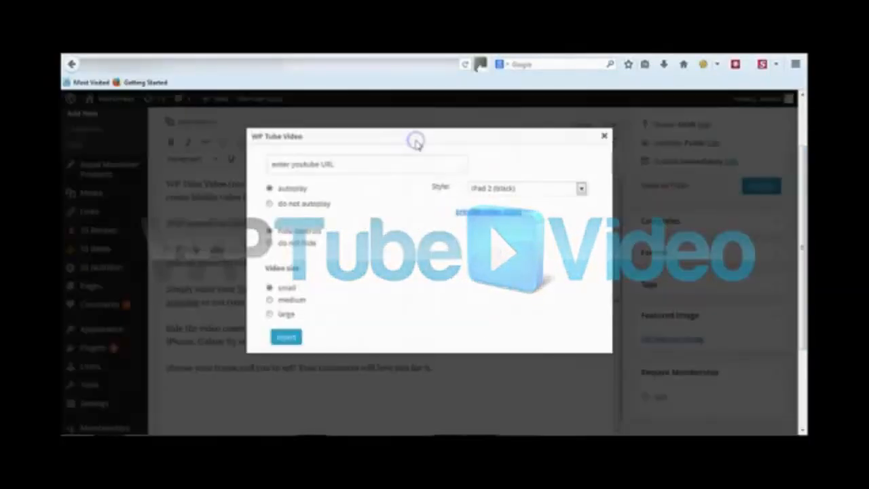
left_click(603, 135)
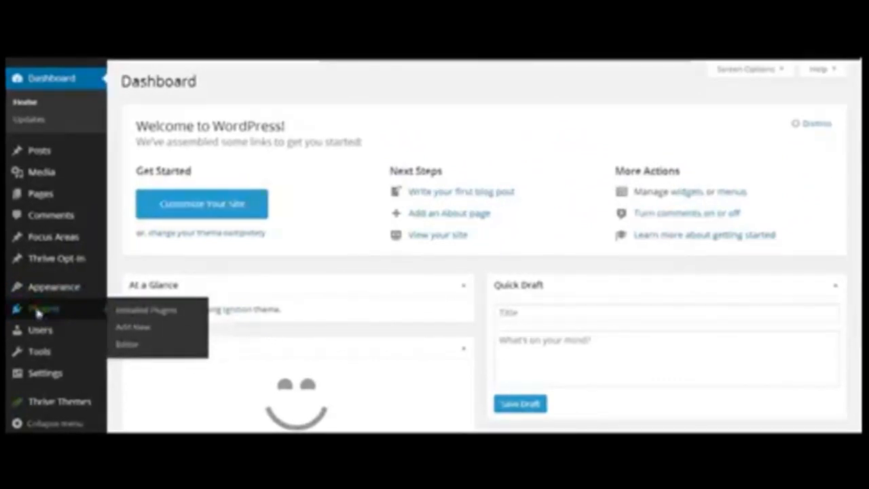
Step: Pick wptubevideo.zip as the plugin file to upload under Plugins > Add New
left_click(133, 327)
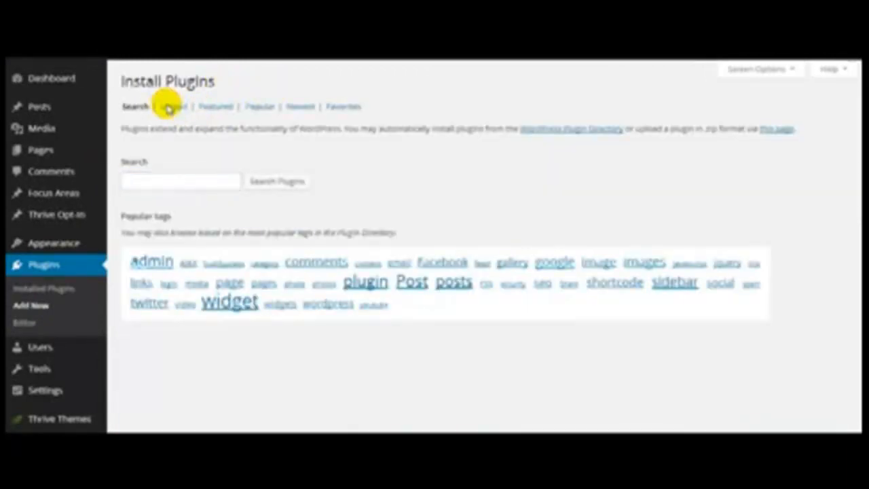
left_click(173, 106)
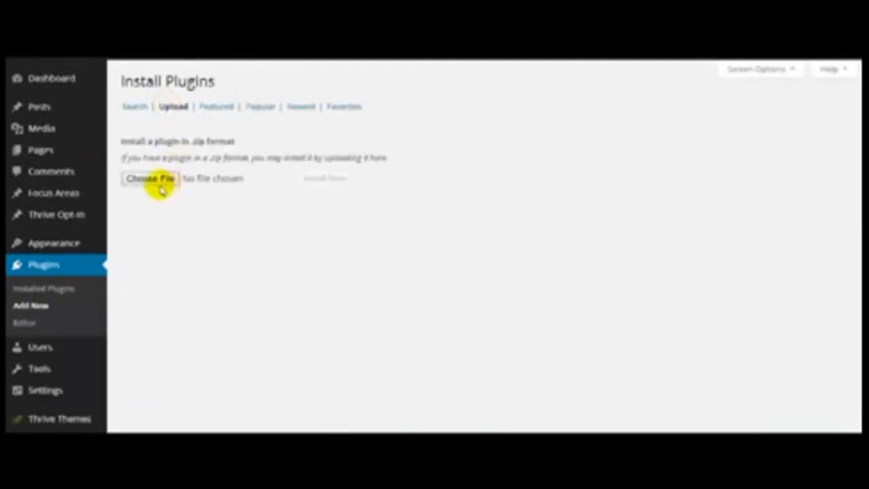
left_click(150, 178)
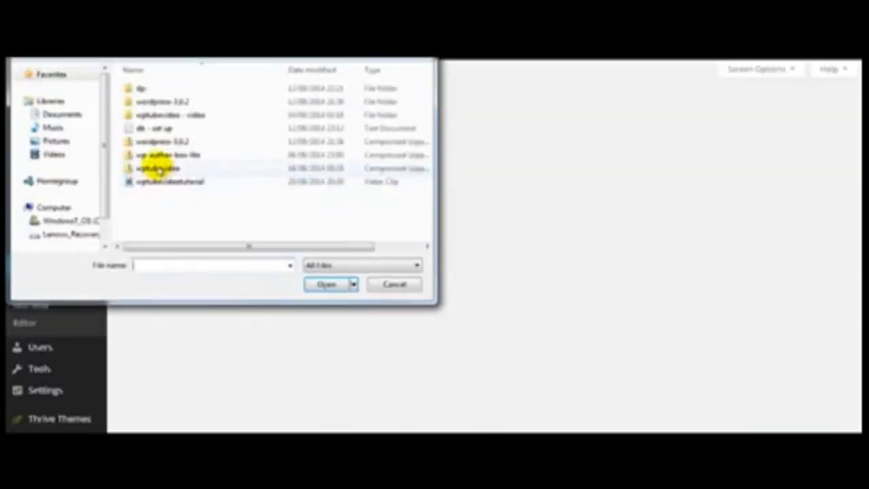
left_click(157, 167)
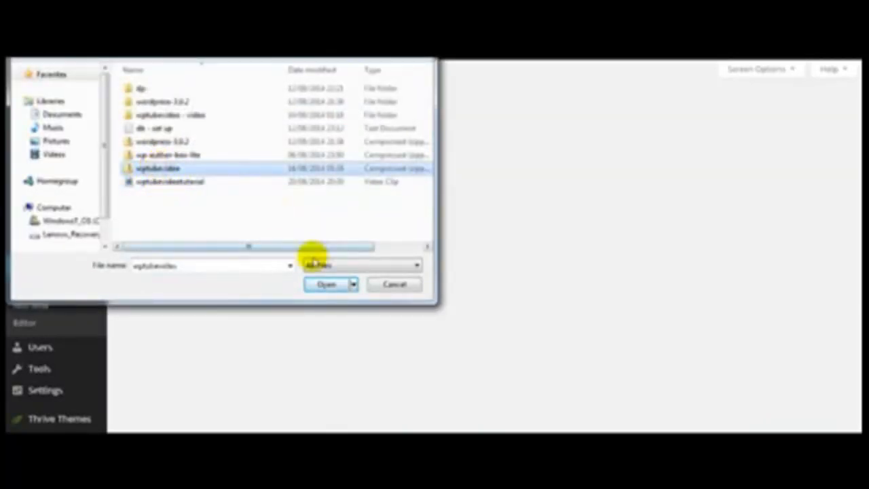
left_click(326, 283)
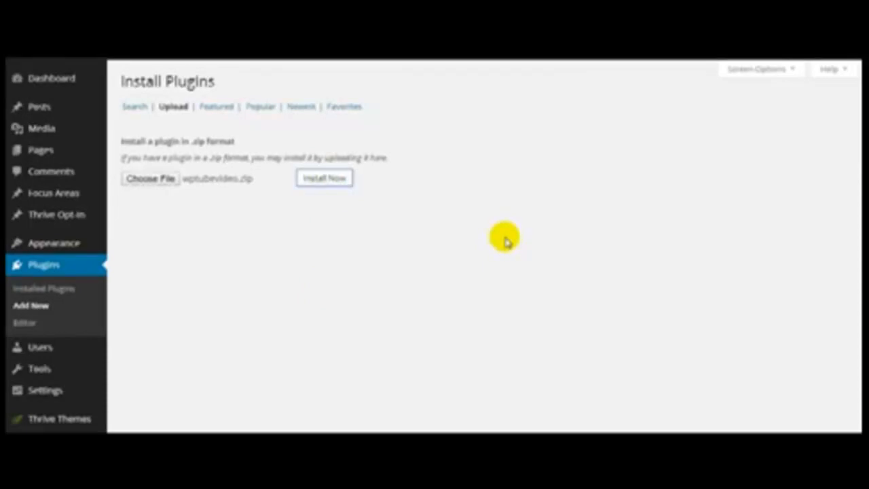
Step: Install and activate the uploaded wptubevideo plugin
left_click(324, 177)
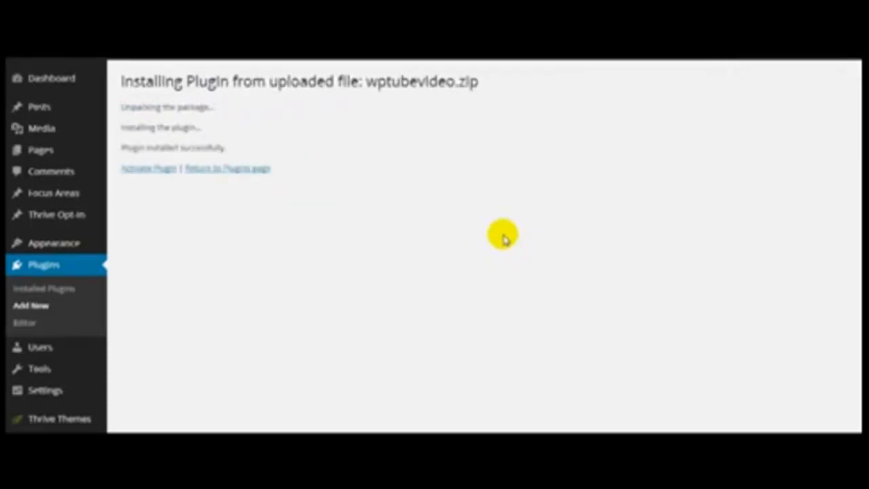
left_click(148, 168)
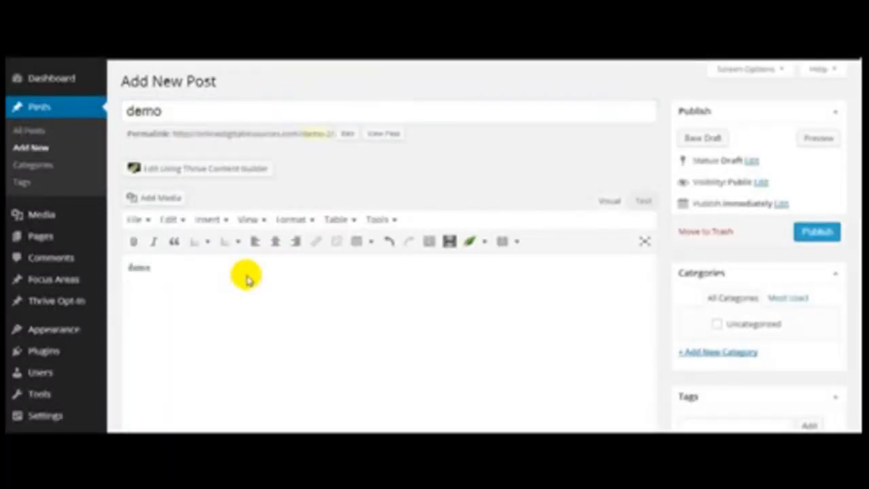
mouse_move(449, 241)
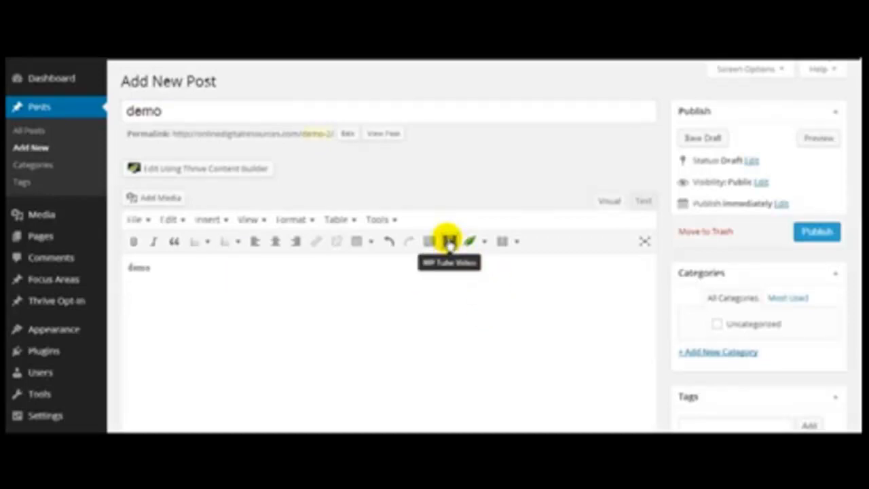
Step: Bring up the WP Tube Video embed dialog from the editor toolbar
left_click(449, 241)
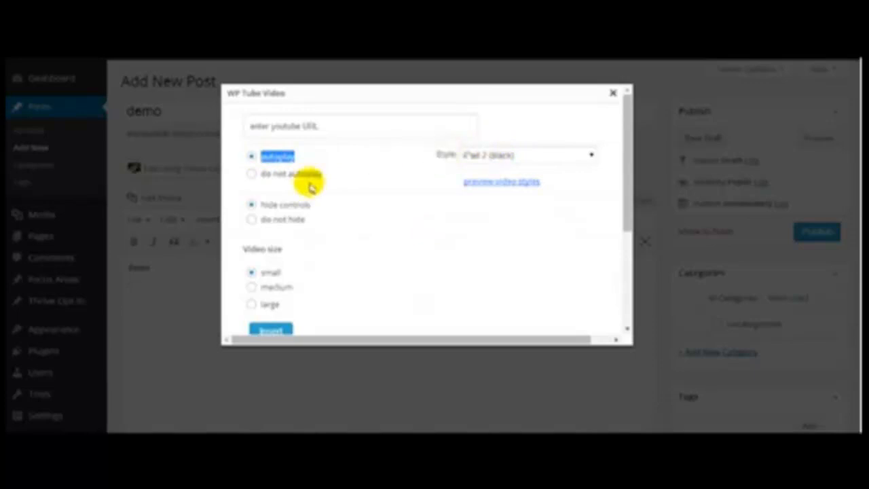
Step: Select the medium video size in the WP Tube Video dialog
left_click(252, 174)
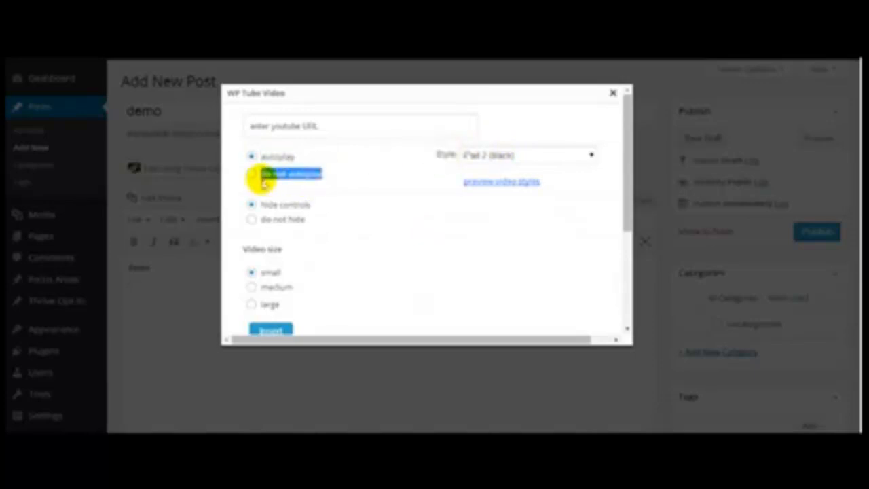
mouse_move(324, 233)
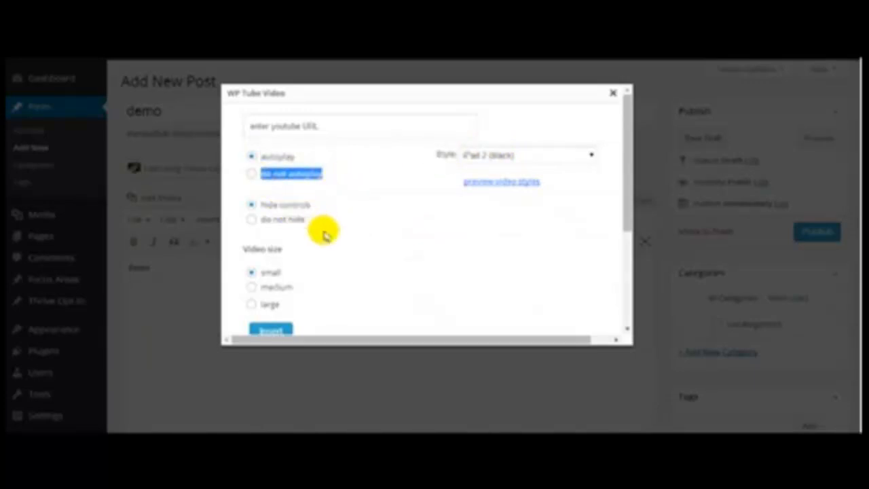
mouse_move(318, 261)
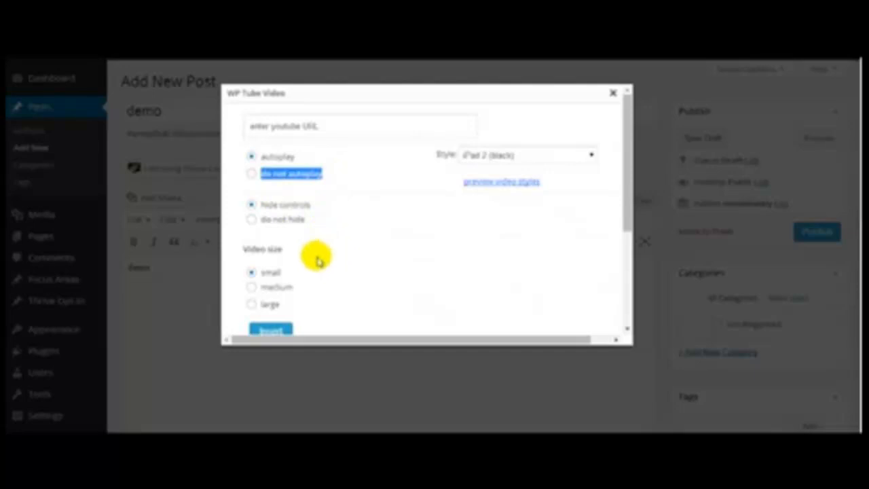
left_click(252, 287)
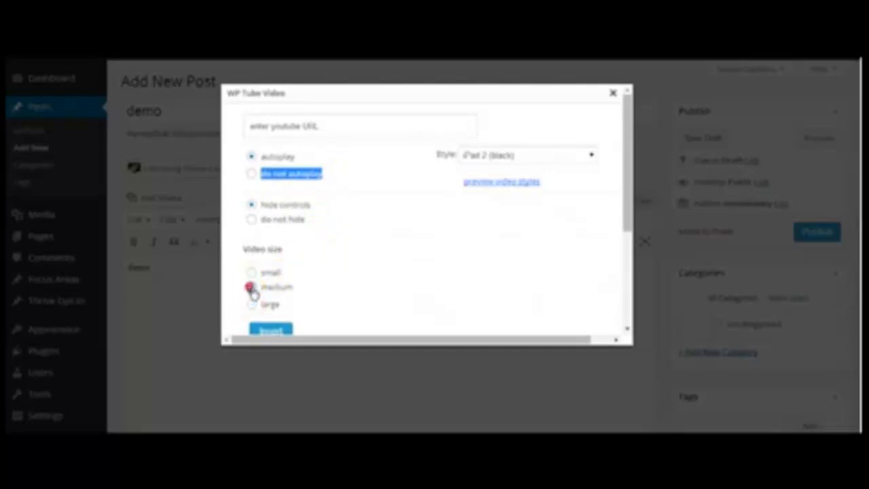
left_click(252, 287)
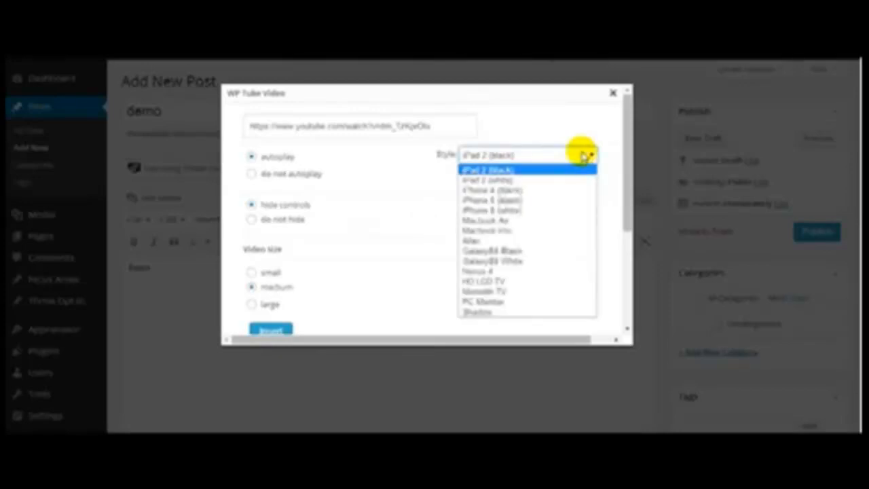
mouse_move(499, 221)
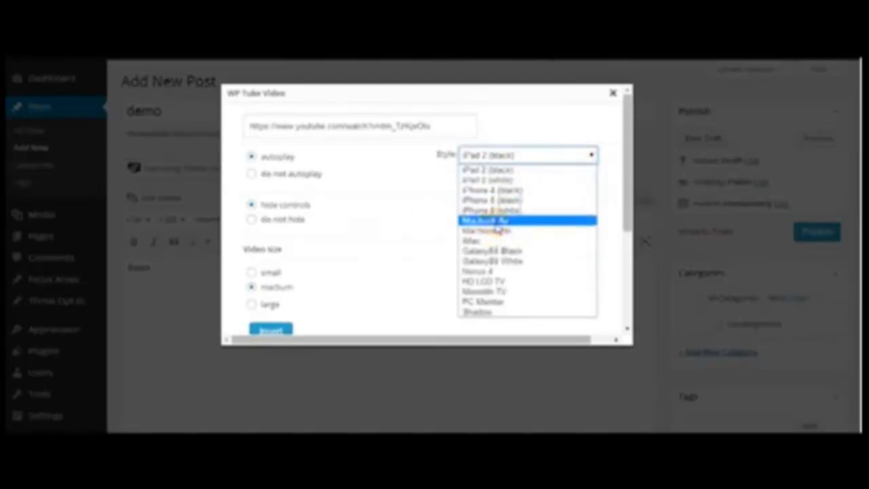
Step: Preview frame styles, settle on the iMac frame, and pause the preview video
left_click(485, 221)
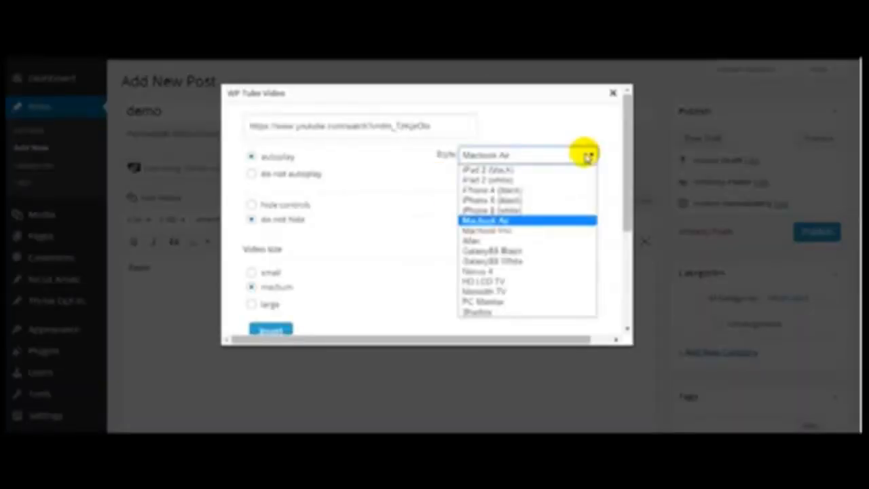
left_click(472, 241)
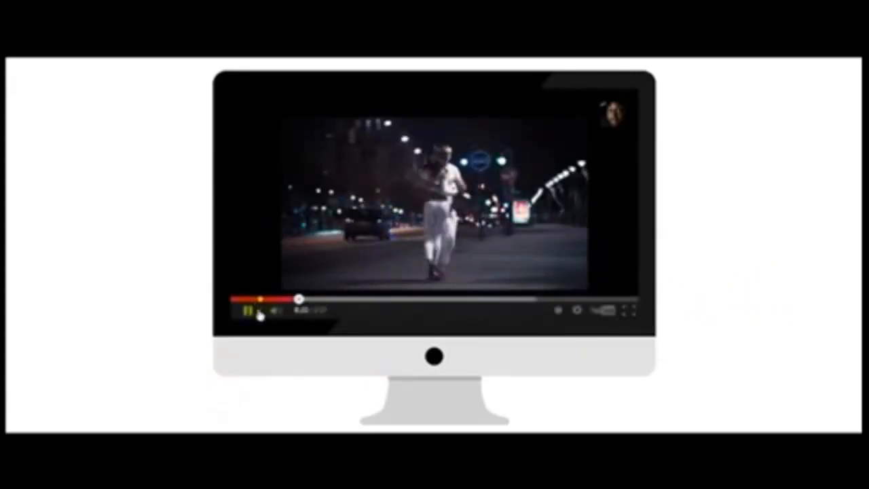
left_click(247, 311)
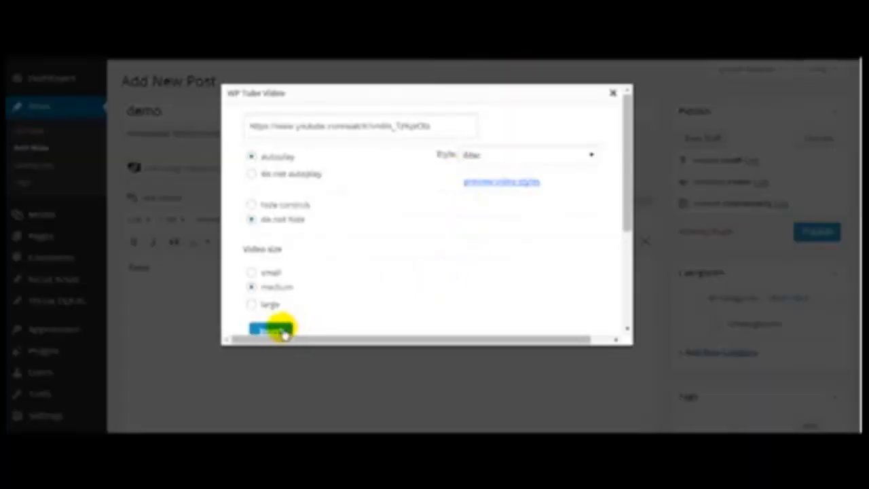
Step: Insert the video shortcode, publish the demo post, and view it live
left_click(268, 330)
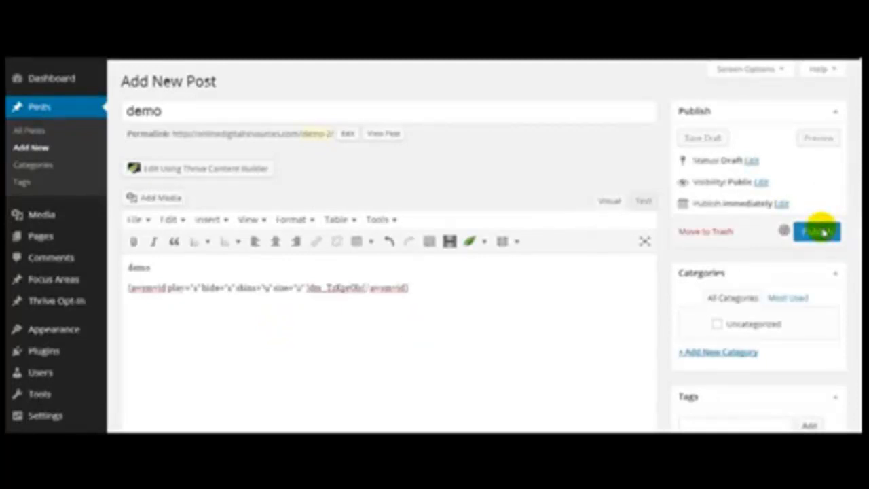
left_click(817, 231)
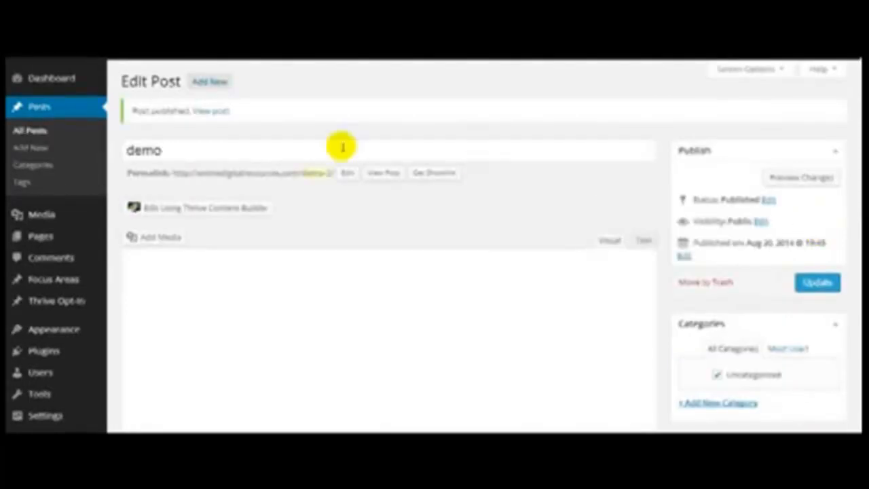
mouse_move(226, 119)
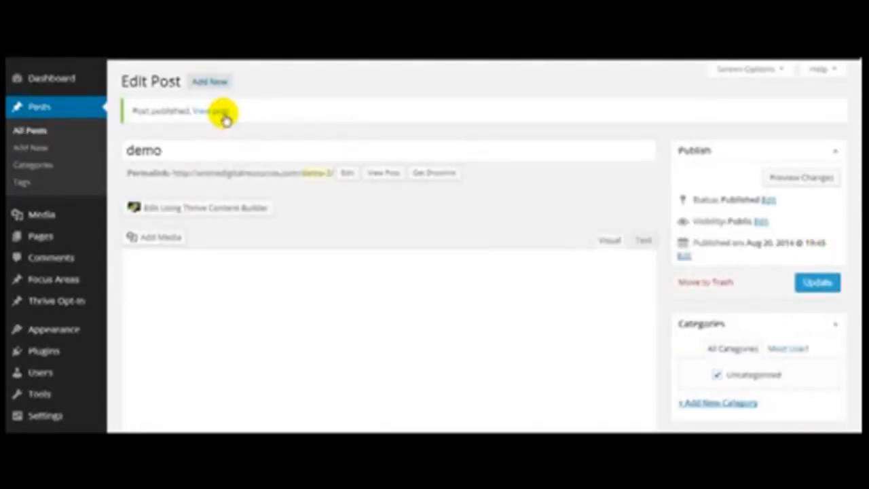
left_click(214, 111)
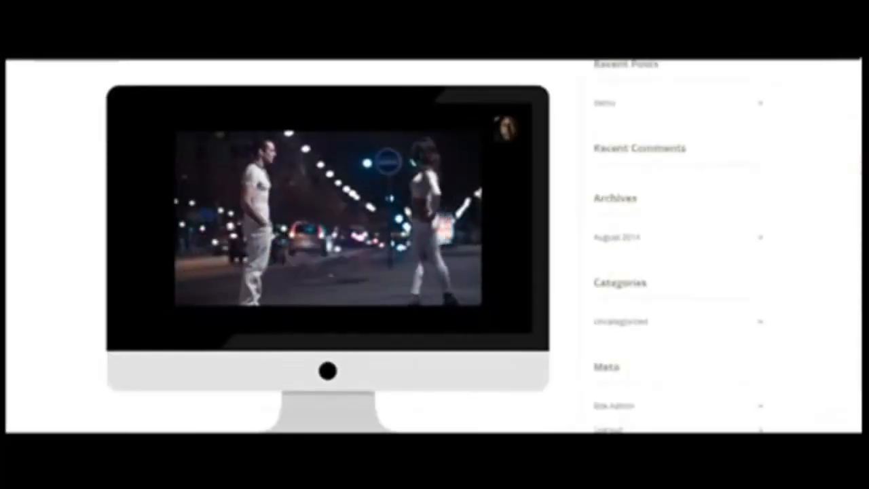